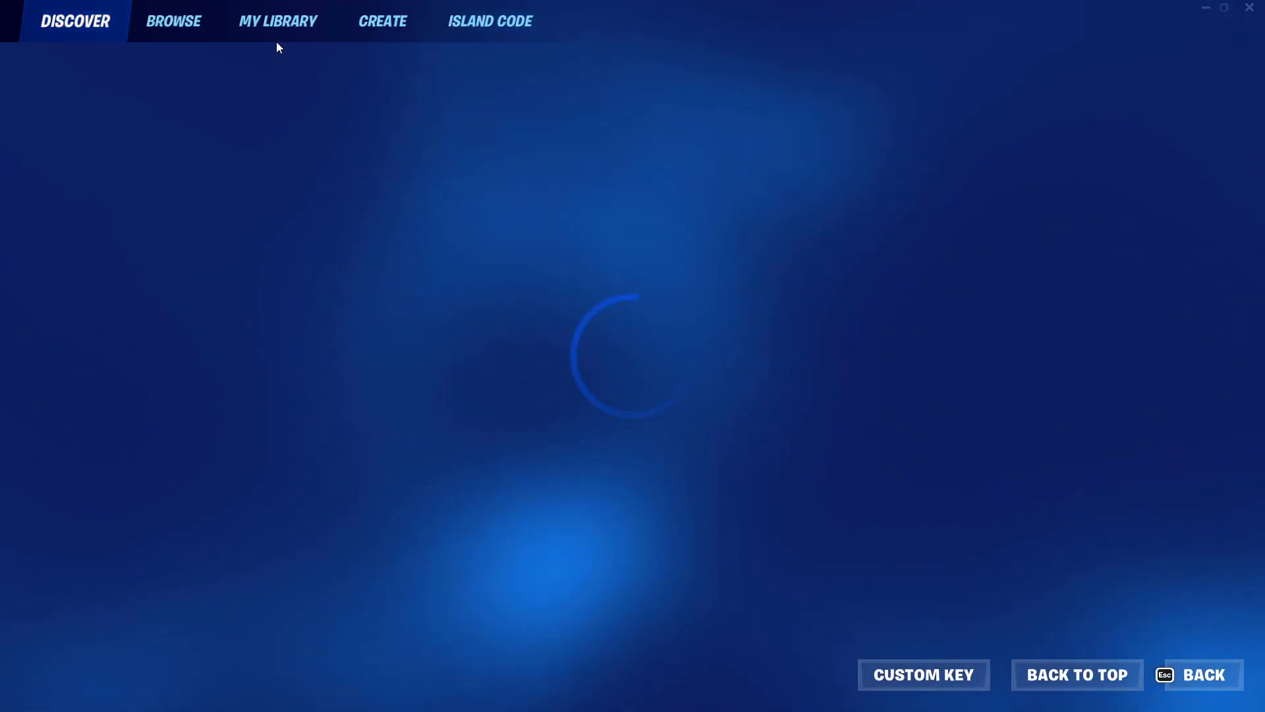
# - View the My Library favourites of islands in Fortnite, then bring up the Epic Games store
pyautogui.click(276, 21)
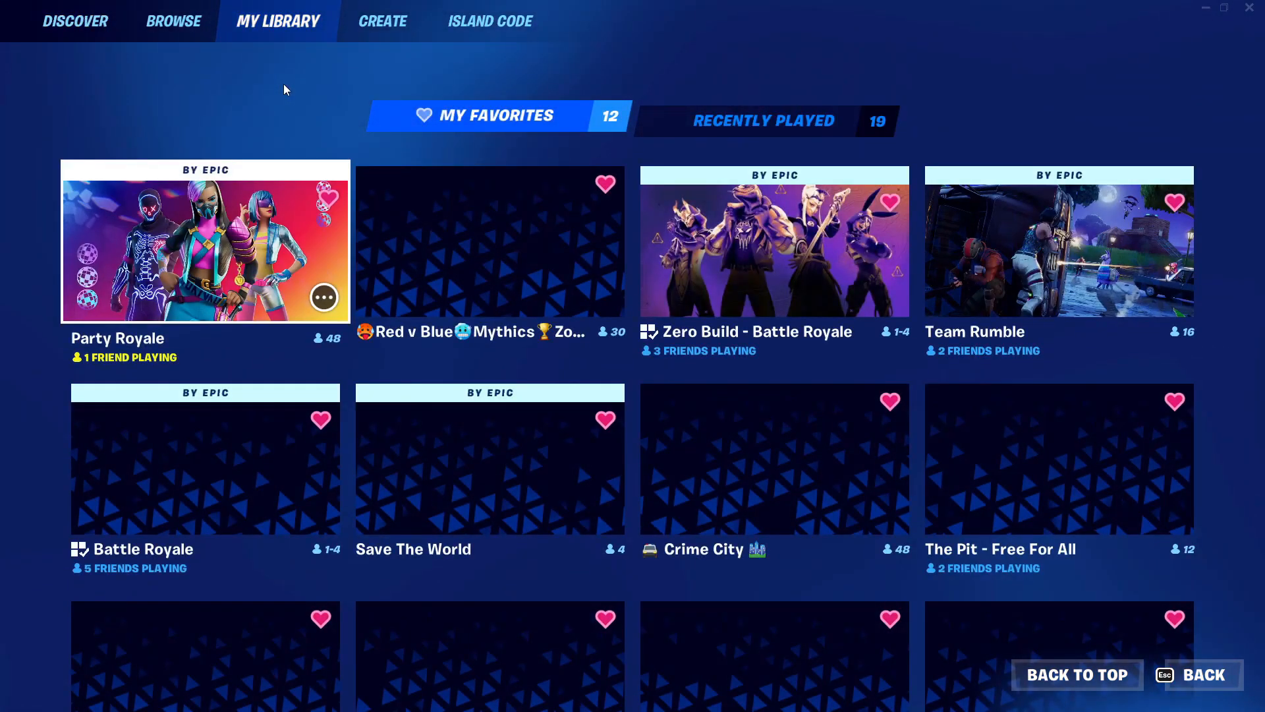
pyautogui.scroll(-3)
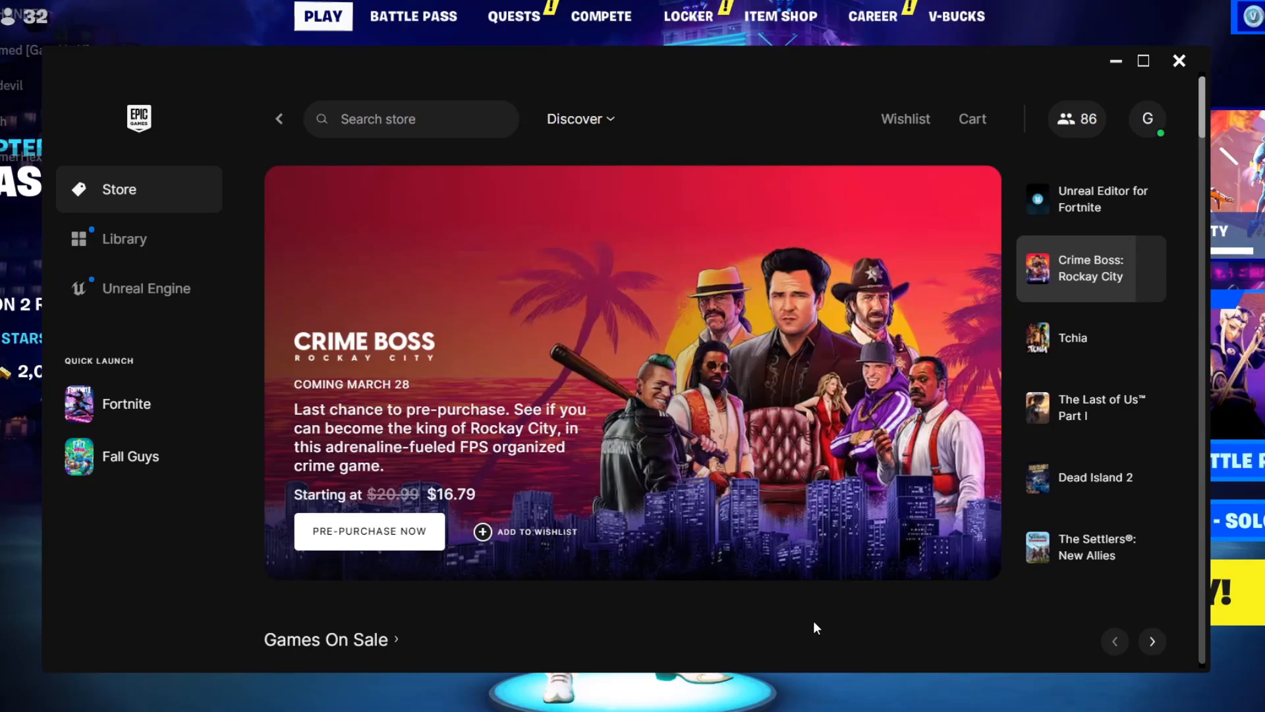
# - Cycle the featured carousel until Unreal Editor for Fortnite, Coming Soon and wishlisted, fills the banner
pyautogui.click(1089, 338)
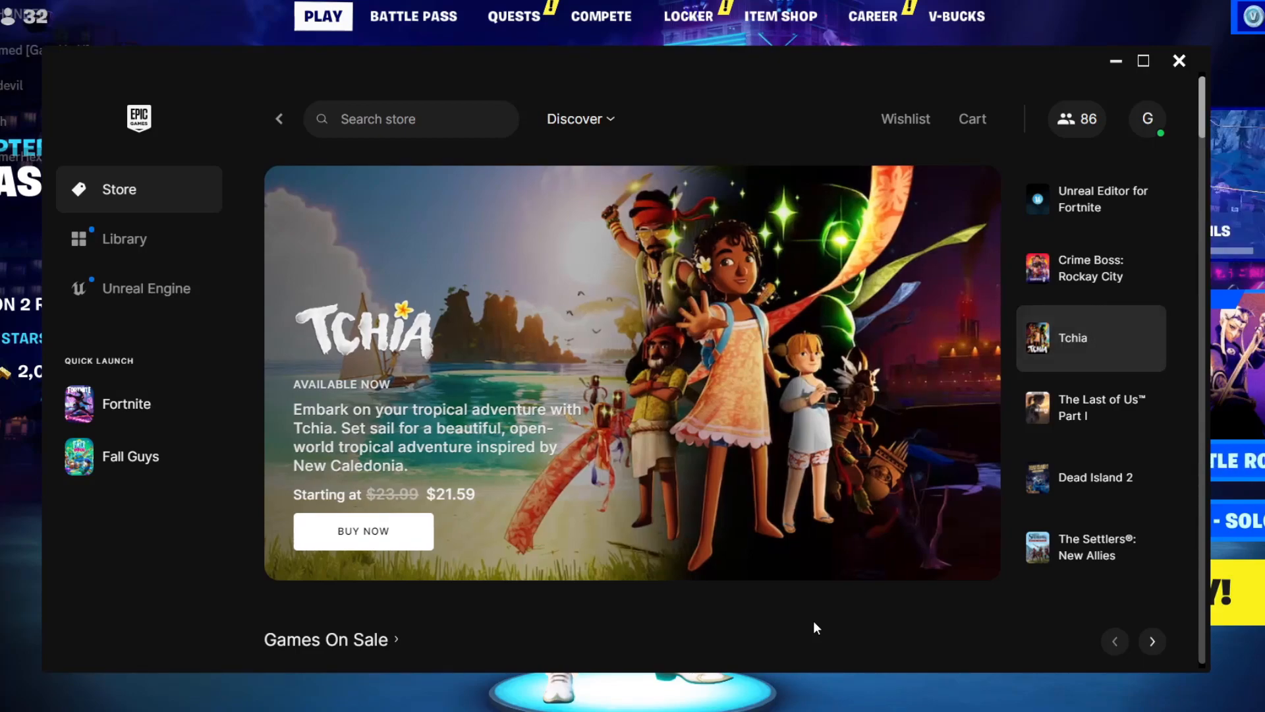
pyautogui.click(1091, 408)
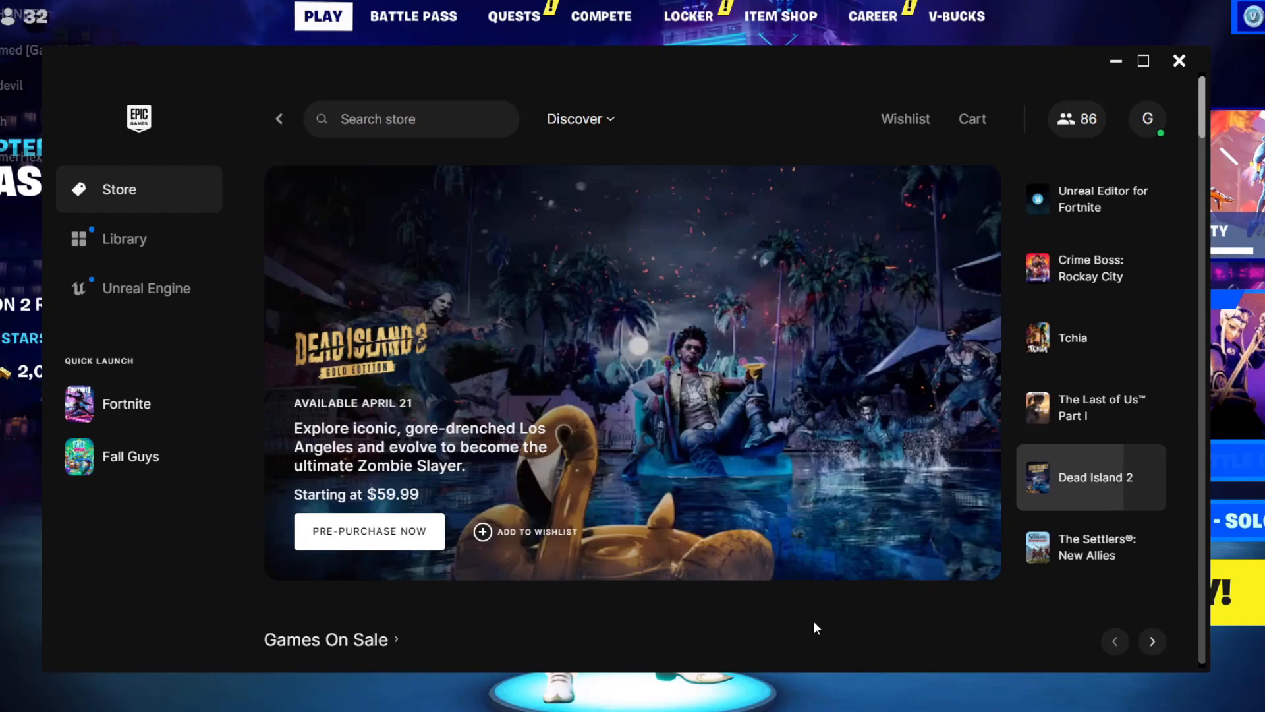
pyautogui.moveTo(1044, 521)
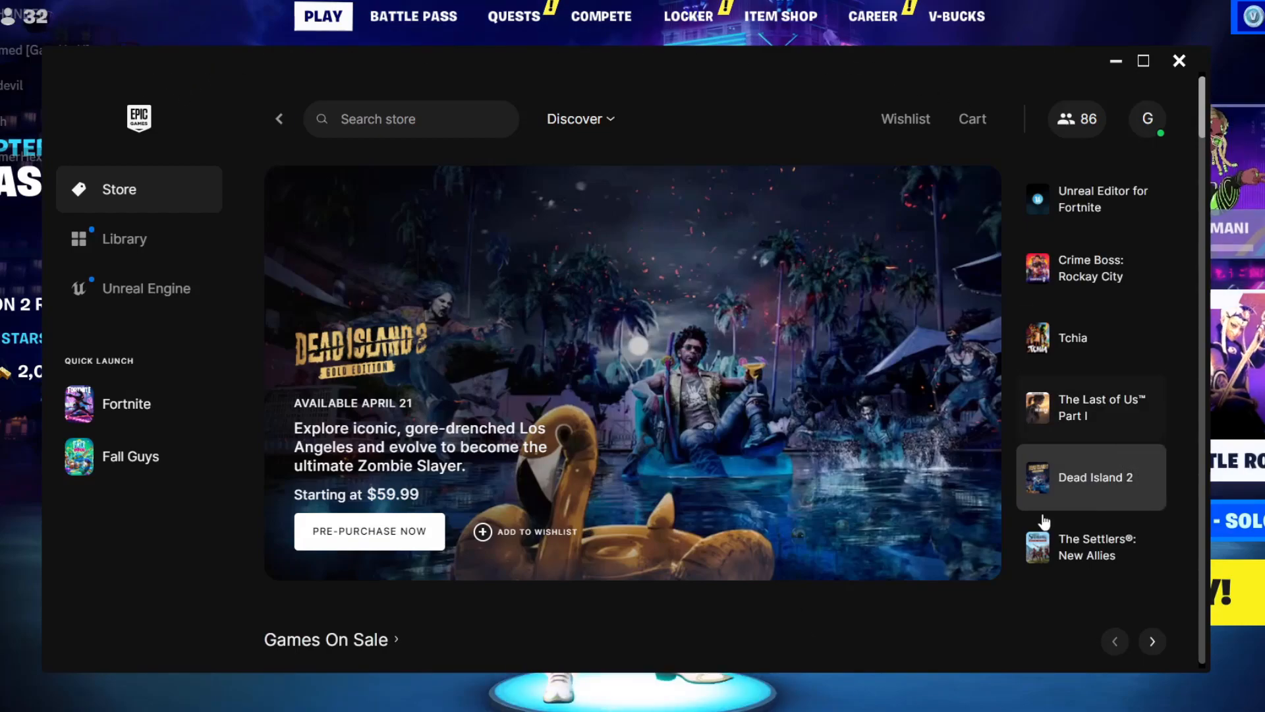
pyautogui.click(1091, 546)
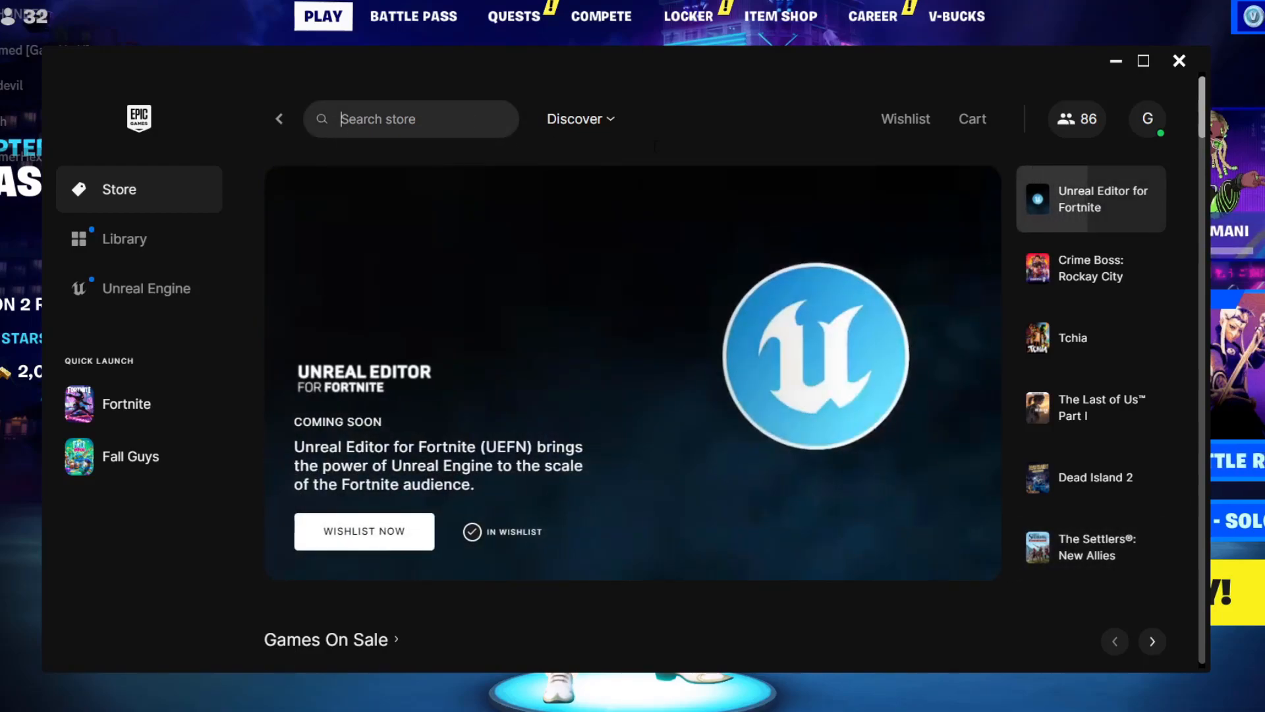
pyautogui.moveTo(1125, 201)
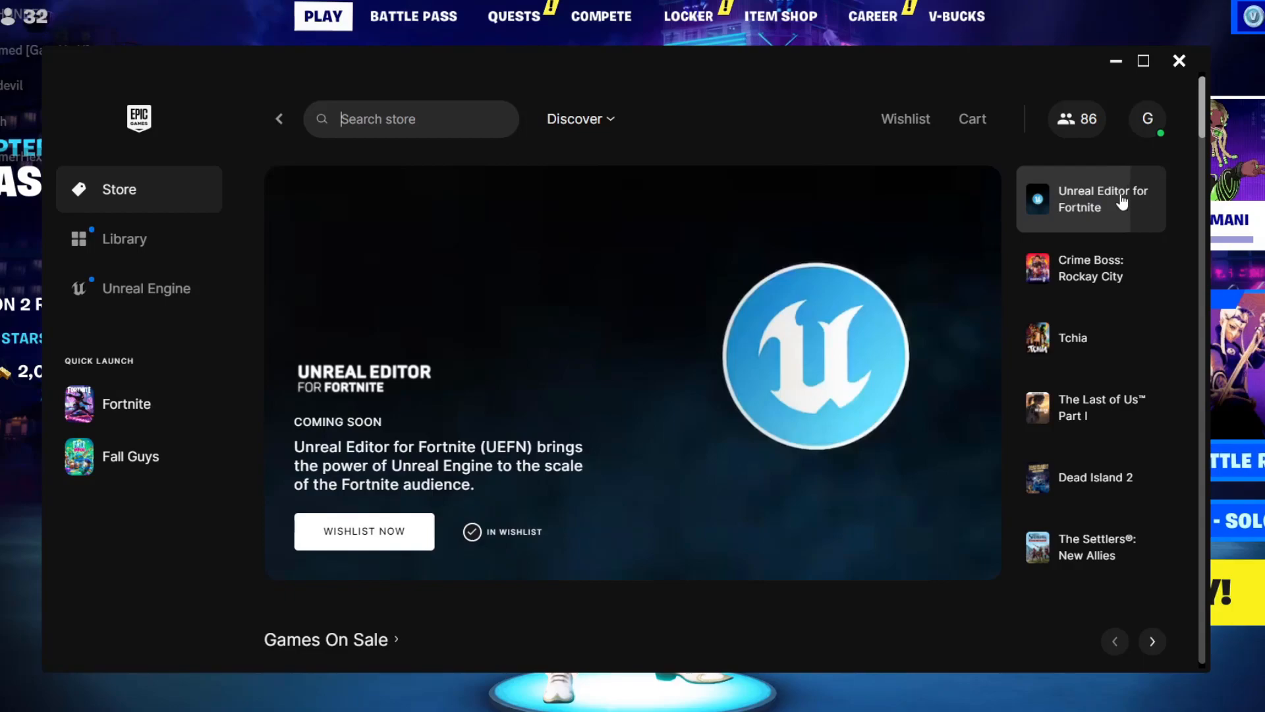
# - Go to the Unreal Editor for Fortnite store page and browse its gallery screenshots
pyautogui.click(1102, 199)
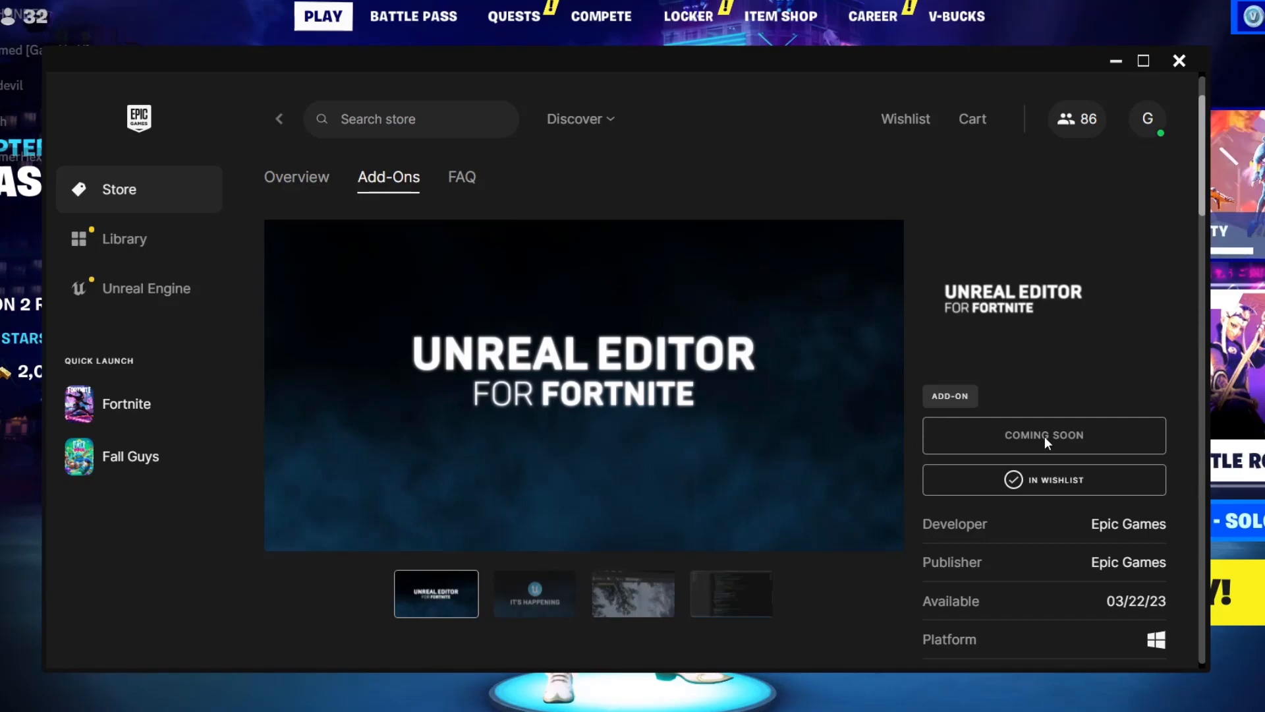
pyautogui.click(535, 406)
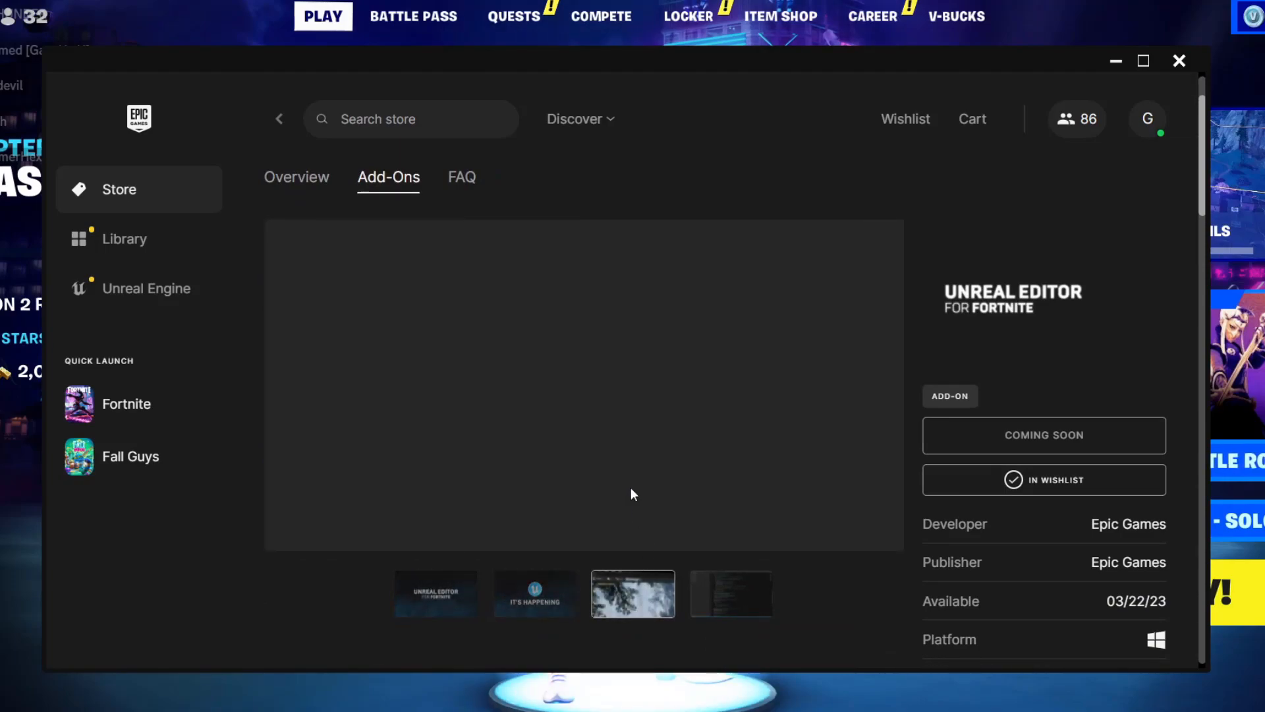
pyautogui.click(633, 593)
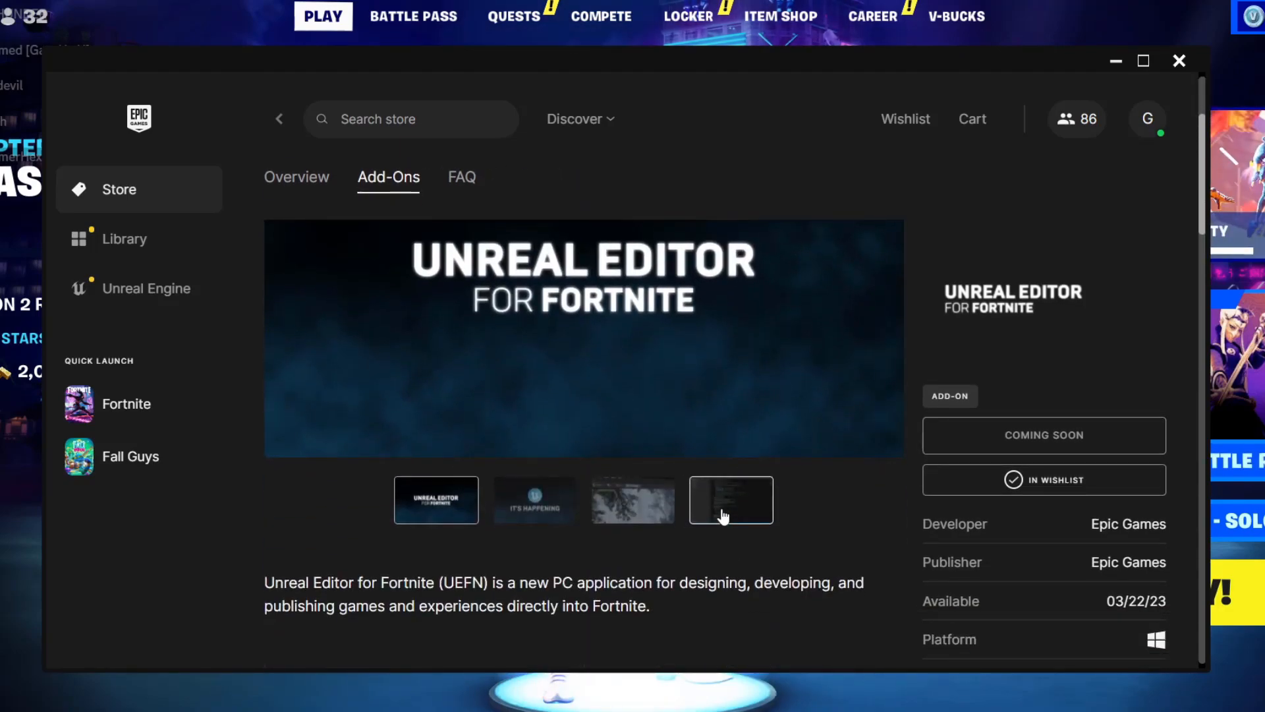
# - View the code-editor screenshot enlarged in full gallery view, then return to the page
pyautogui.click(731, 501)
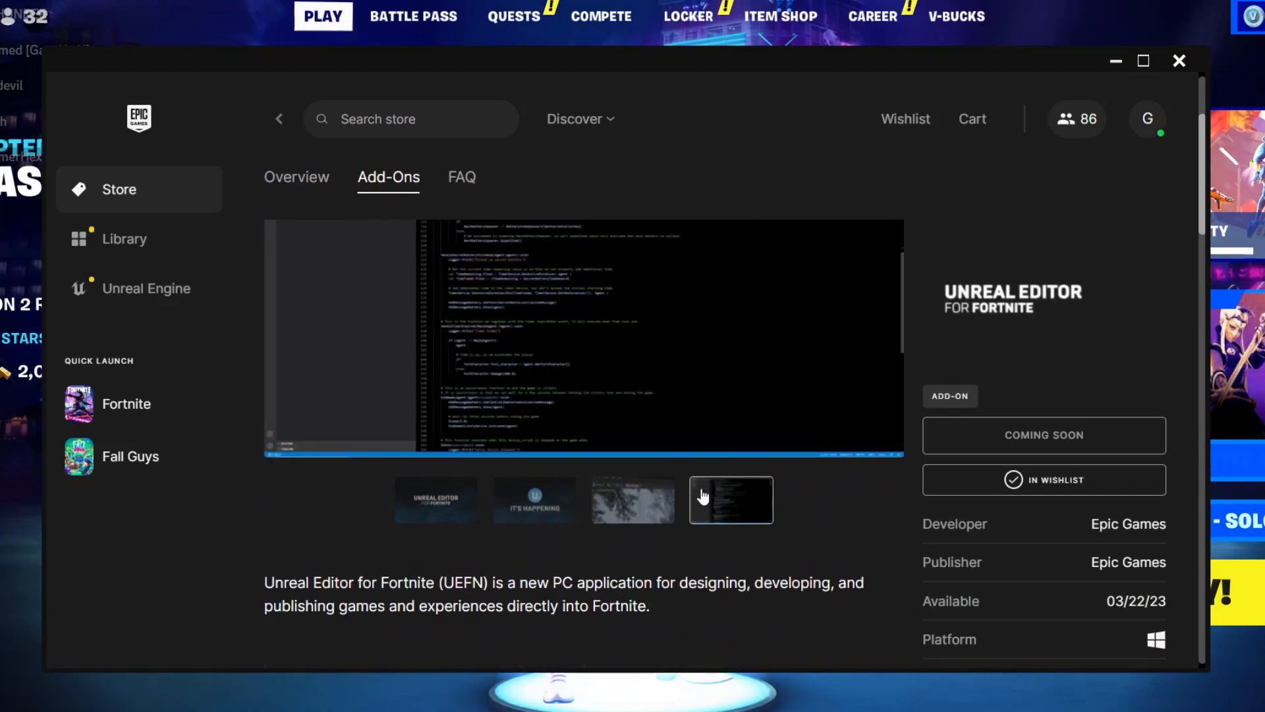
pyautogui.click(436, 499)
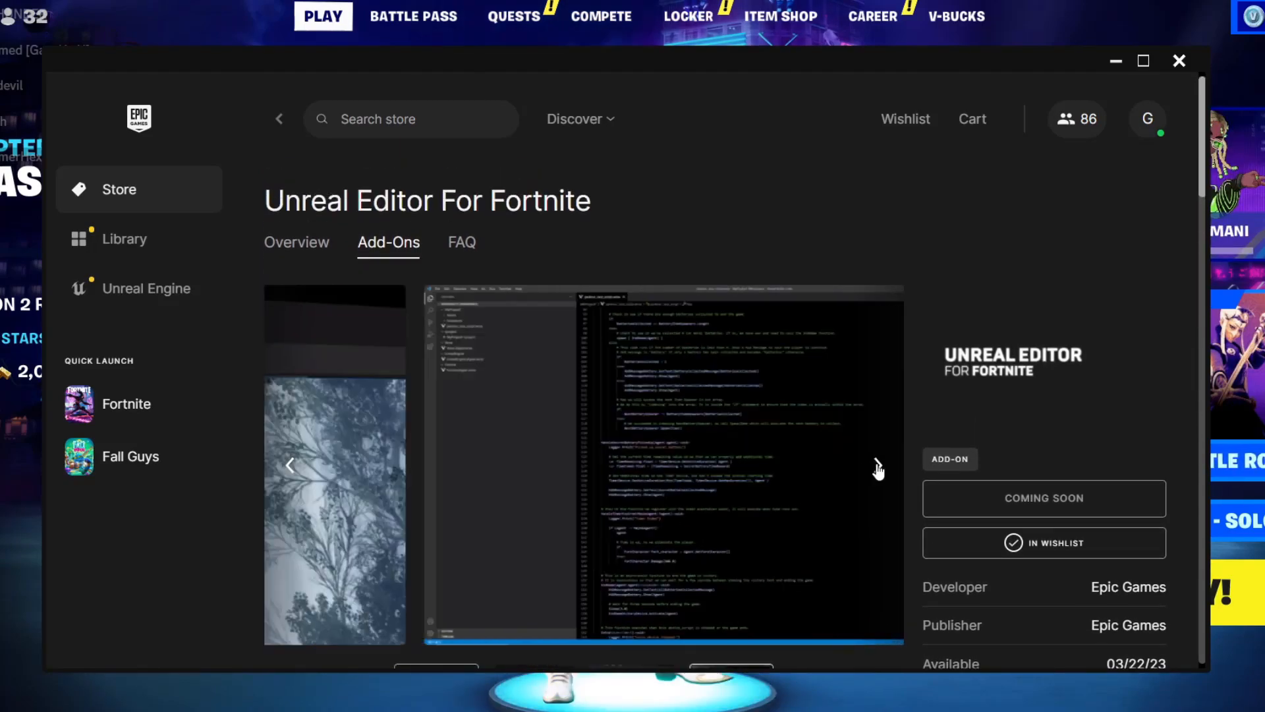
pyautogui.click(879, 466)
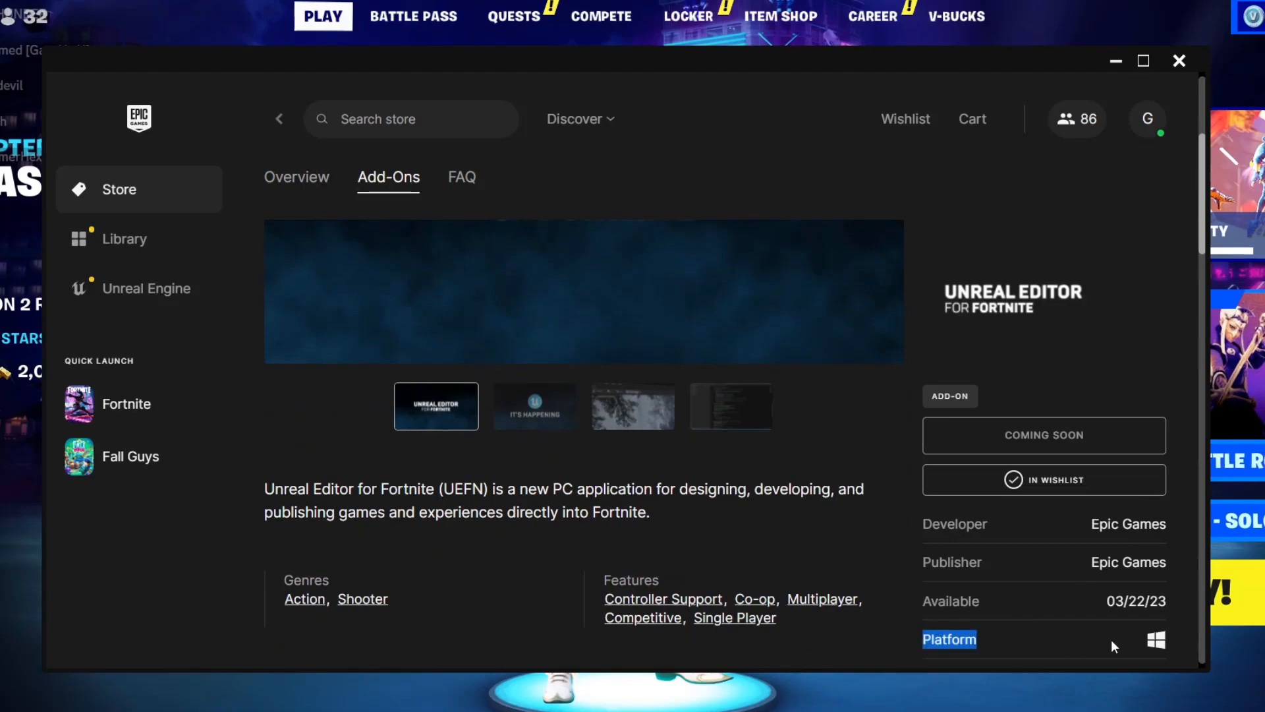
pyautogui.moveTo(1044, 612)
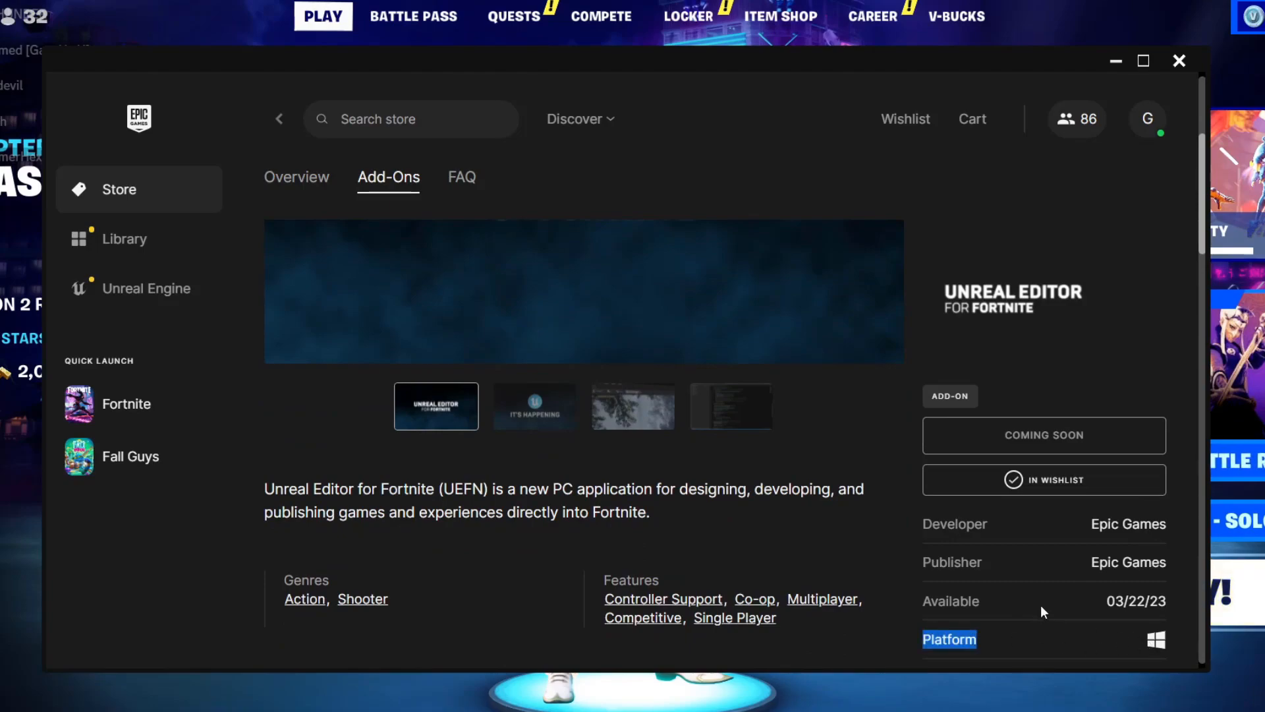